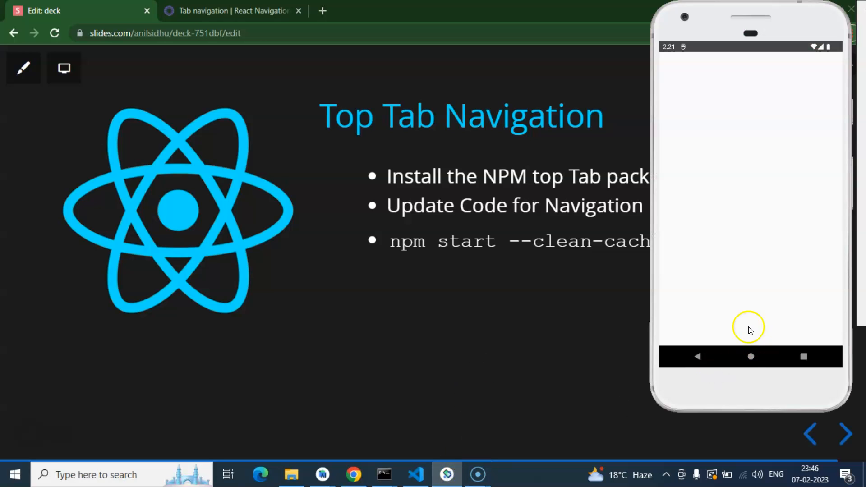
pyautogui.moveTo(705, 269)
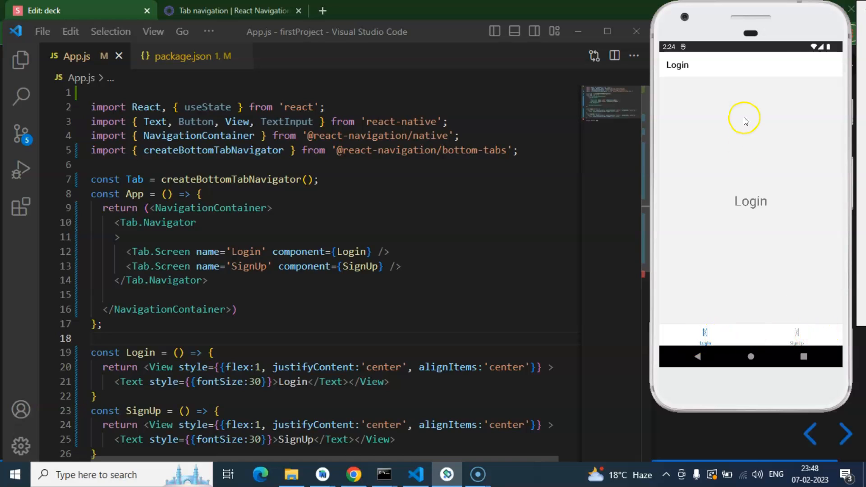
pyautogui.moveTo(781, 67)
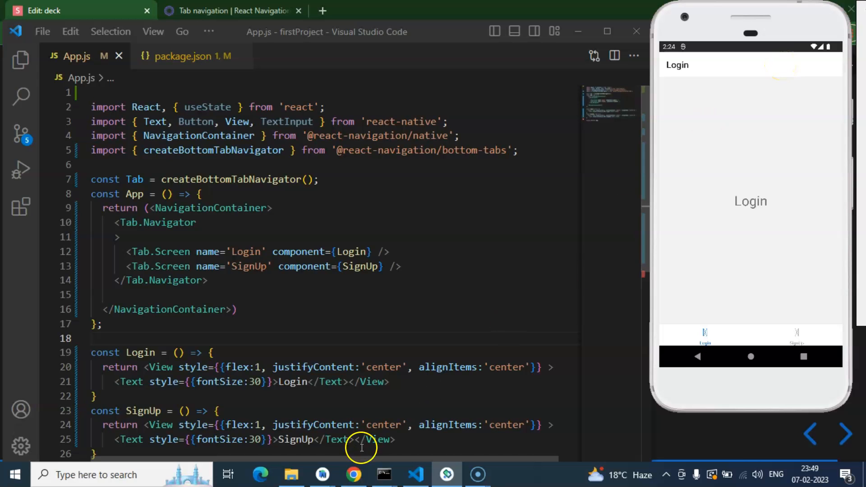
# Show the Tab navigation docs and follow the createMaterialTopTabNavigator link to its page.
pyautogui.click(227, 11)
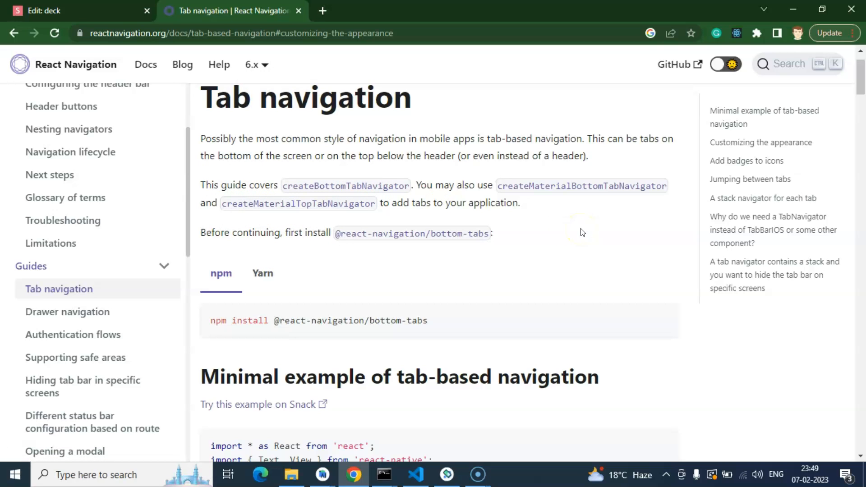
pyautogui.moveTo(430, 231)
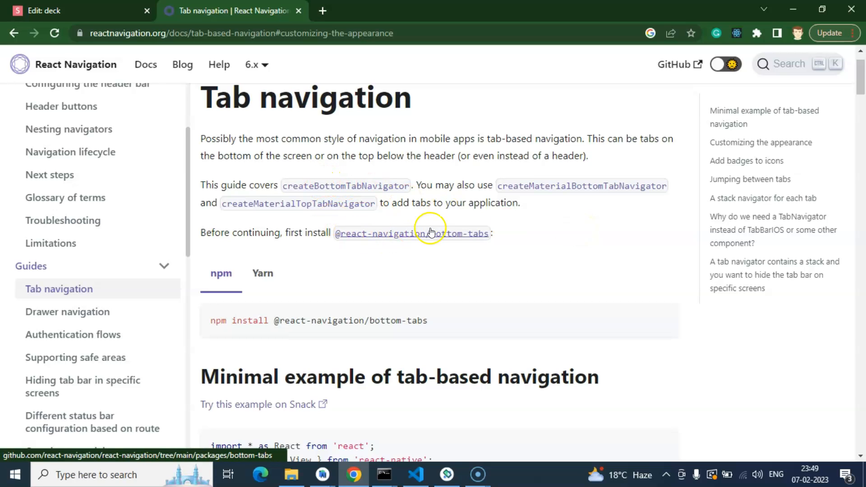
pyautogui.moveTo(476, 236)
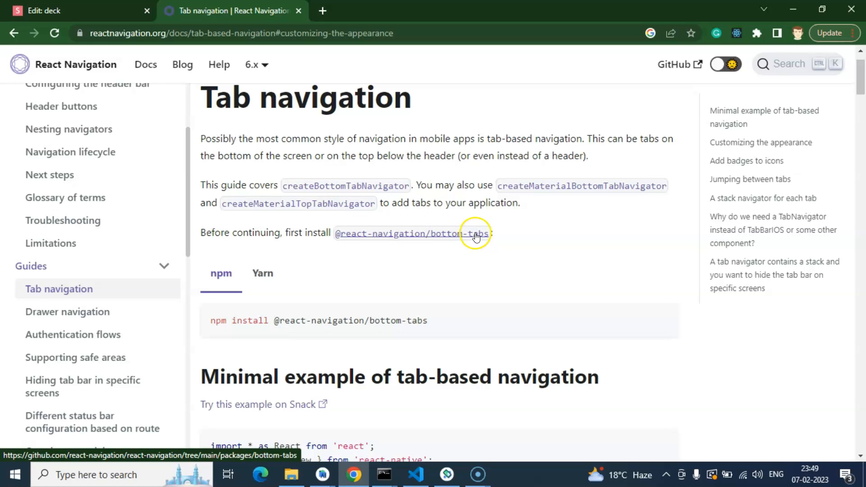
pyautogui.moveTo(280, 222)
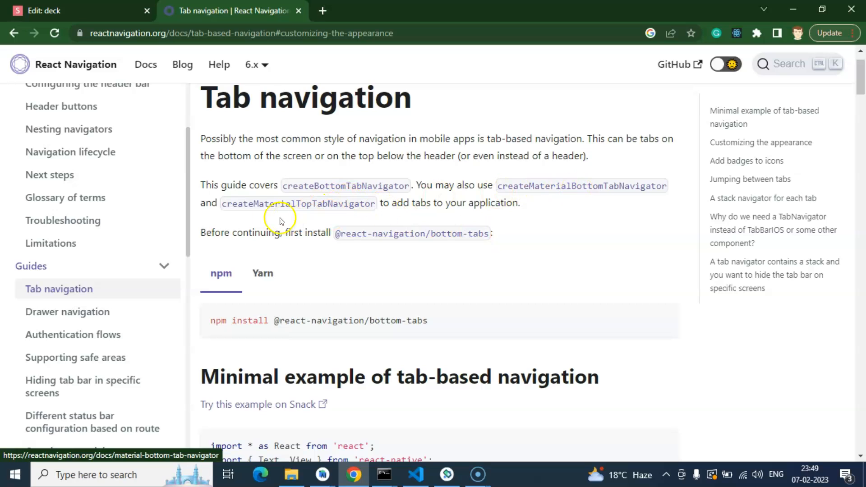
pyautogui.moveTo(323, 205)
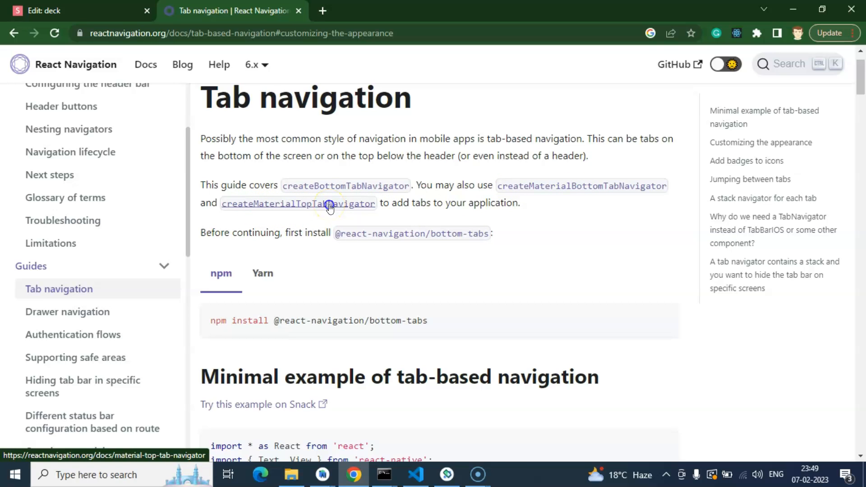
pyautogui.click(330, 205)
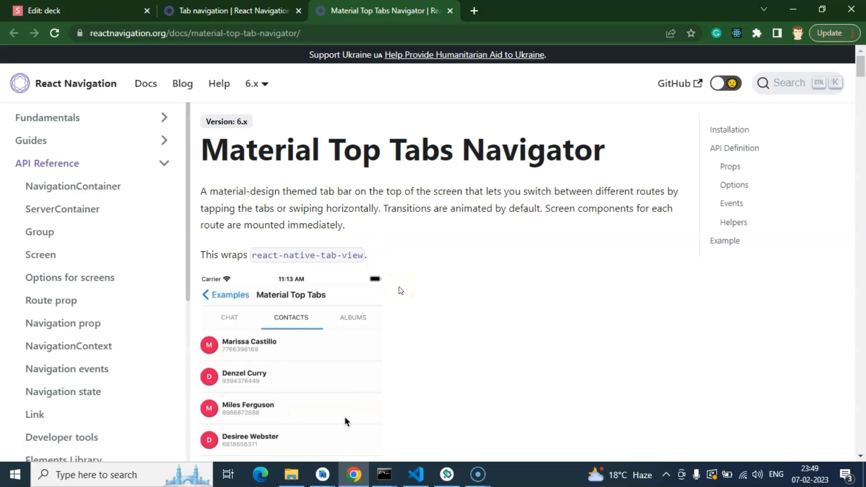
pyautogui.click(229, 317)
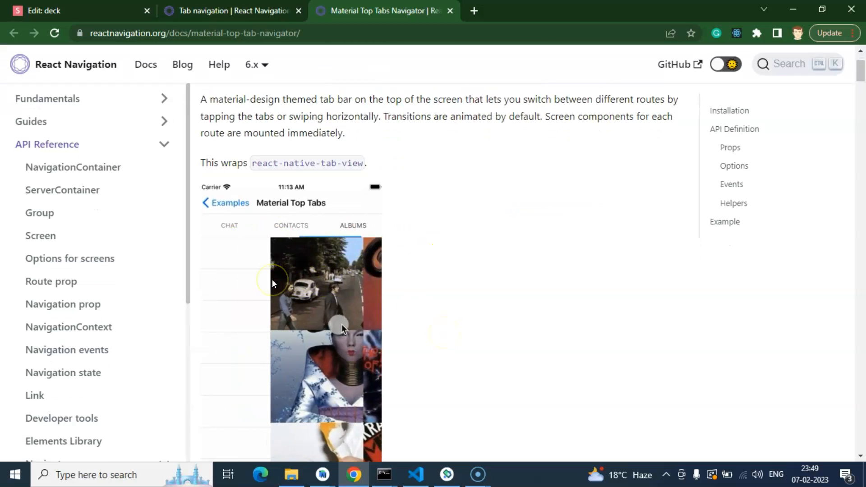
pyautogui.click(229, 225)
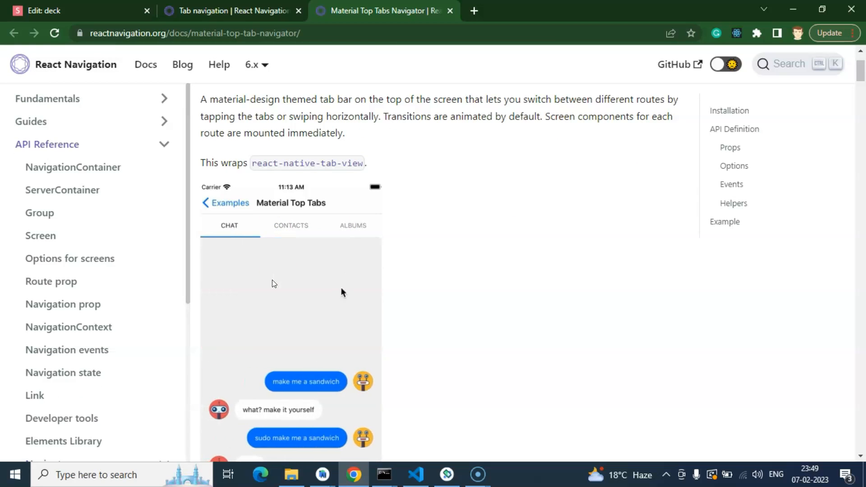
pyautogui.click(291, 225)
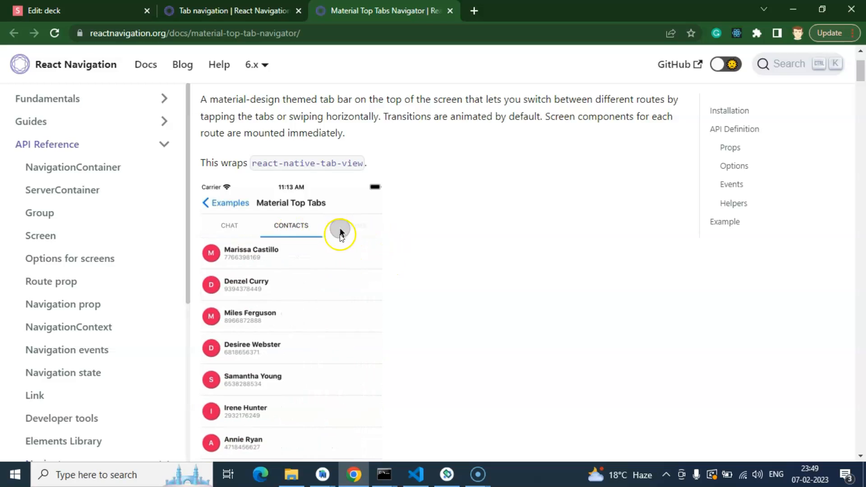
pyautogui.click(340, 225)
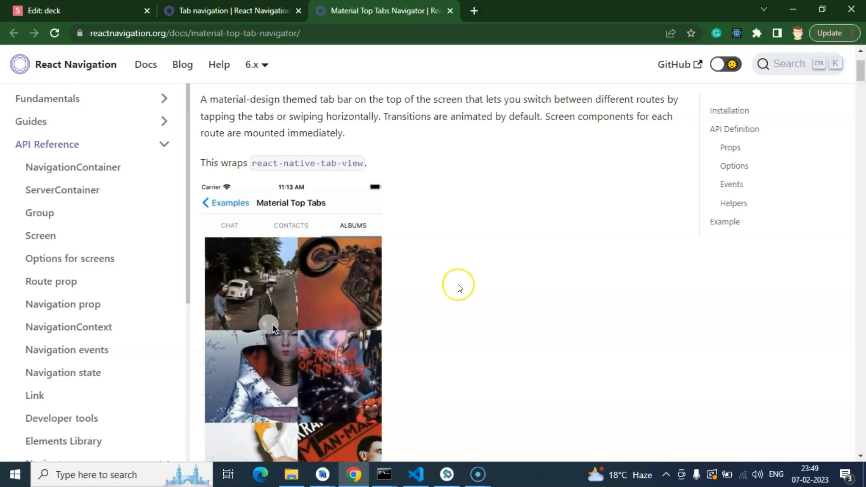
pyautogui.scroll(-3)
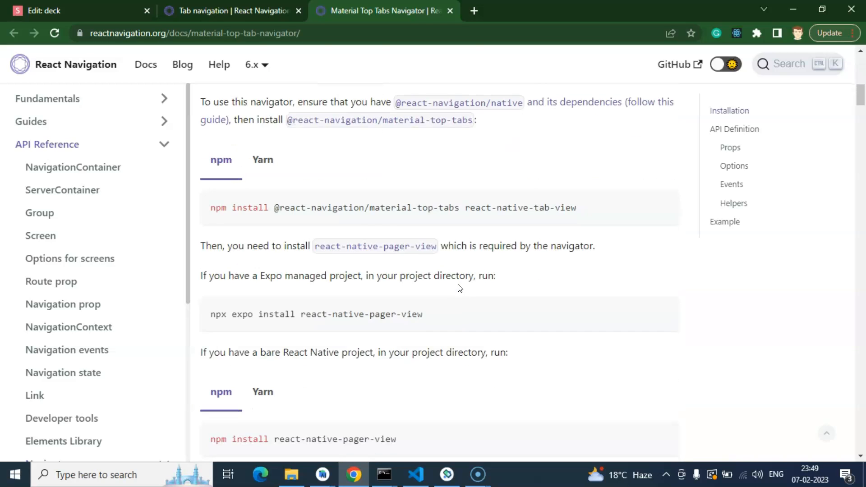
pyautogui.click(655, 205)
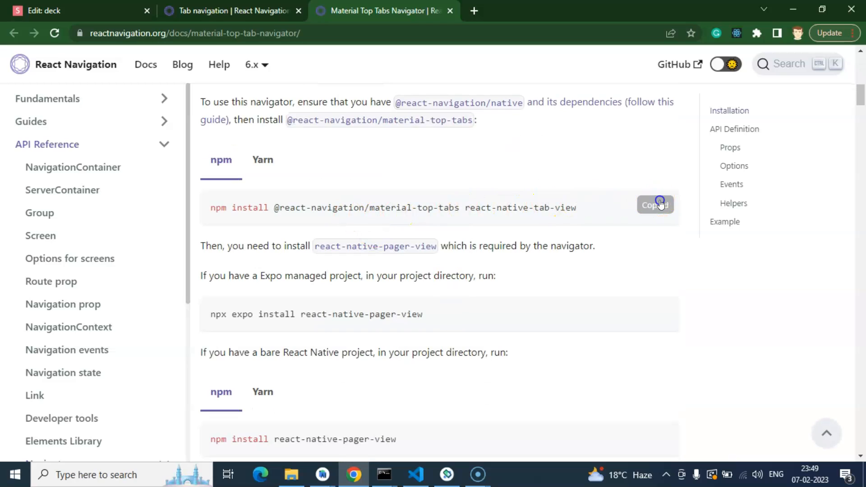
pyautogui.doubleClick(422, 207)
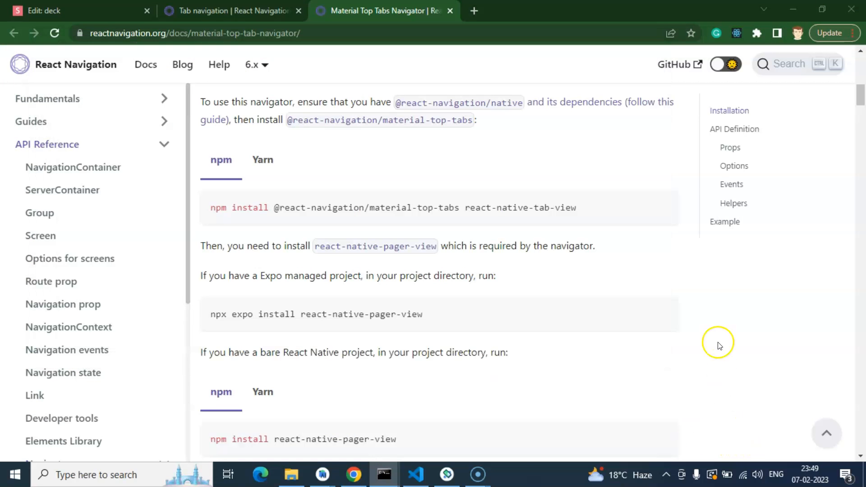
# Copy the npm install react-native-pager-view command further down the Installation section.
pyautogui.scroll(-3)
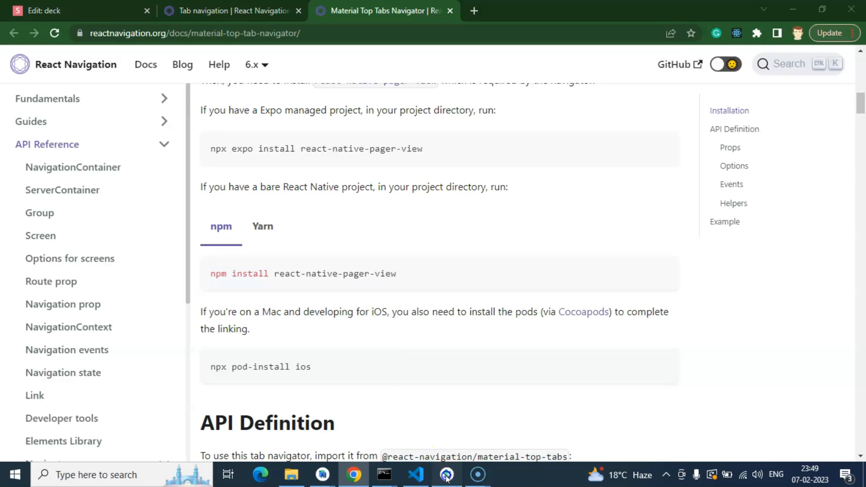
pyautogui.click(446, 475)
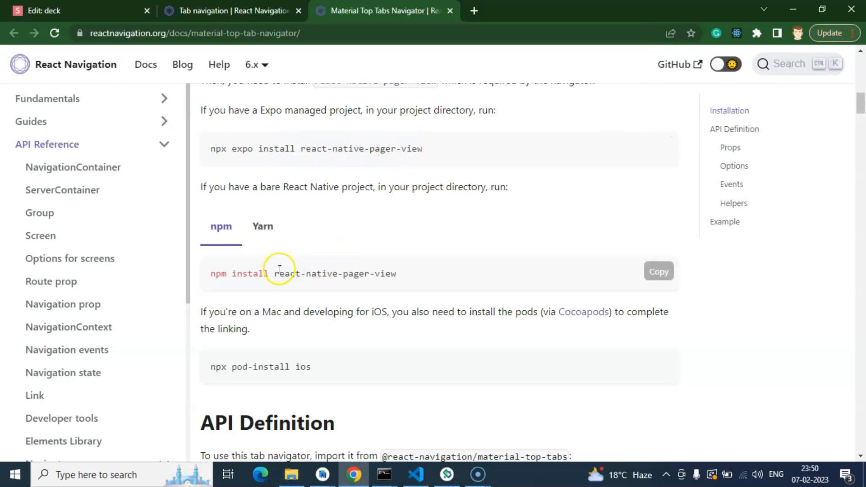
pyautogui.click(447, 474)
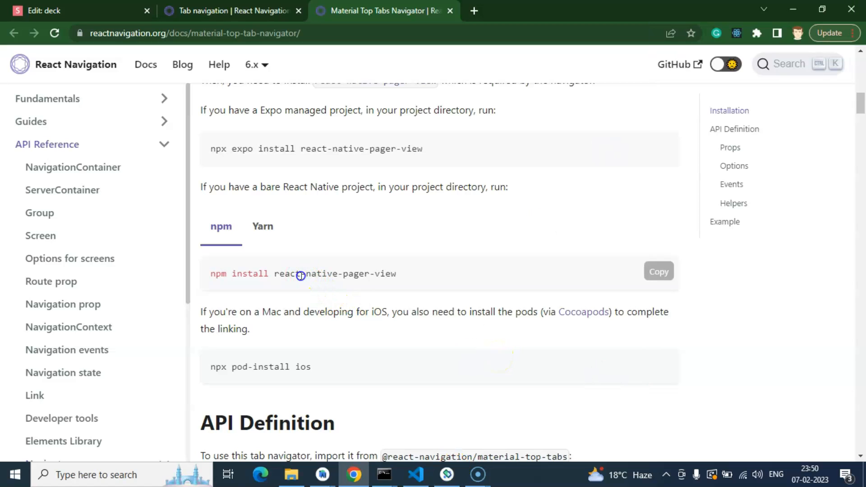
pyautogui.click(658, 271)
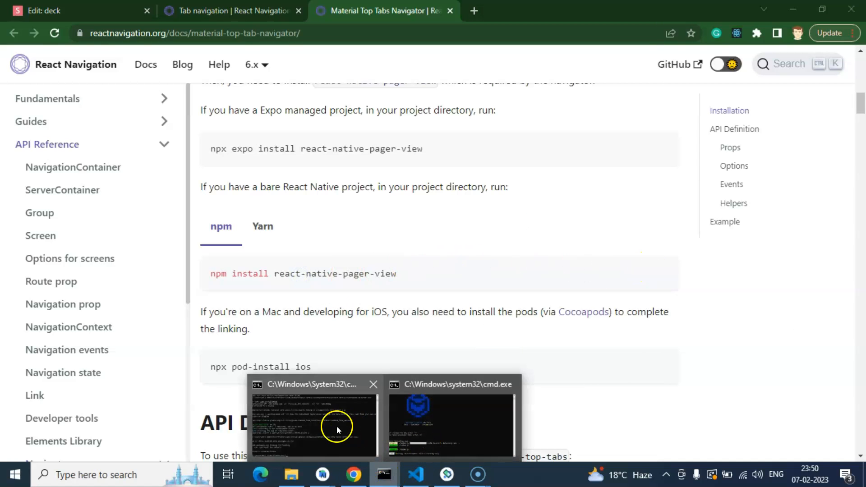
# Install both top-tab packages in the project's cmd window and run npx react-native run-android.
pyautogui.click(336, 428)
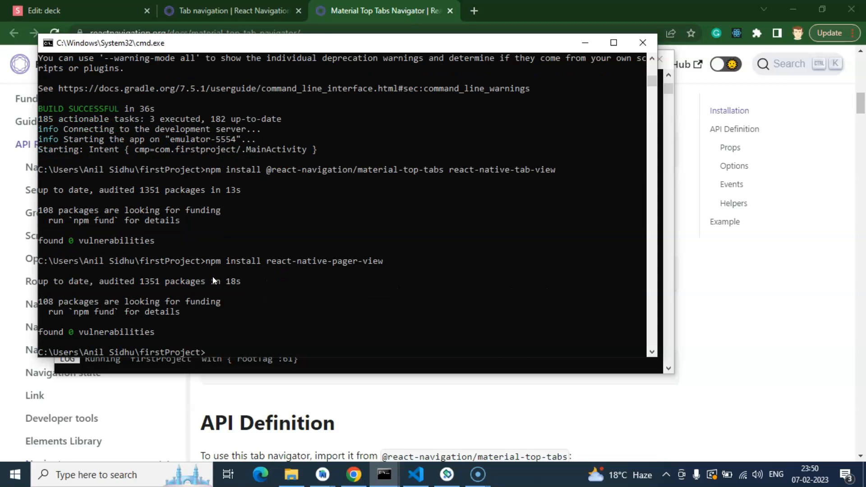
pyautogui.write('npx react-native run-android')
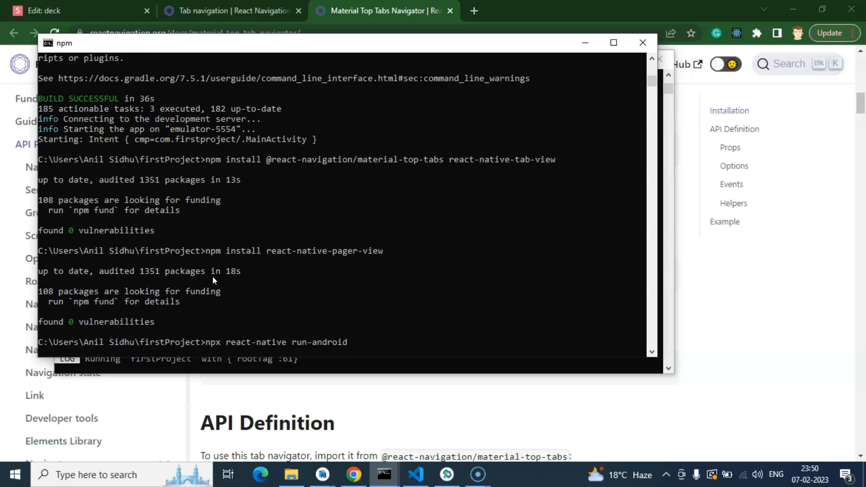
pyautogui.click(40, 10)
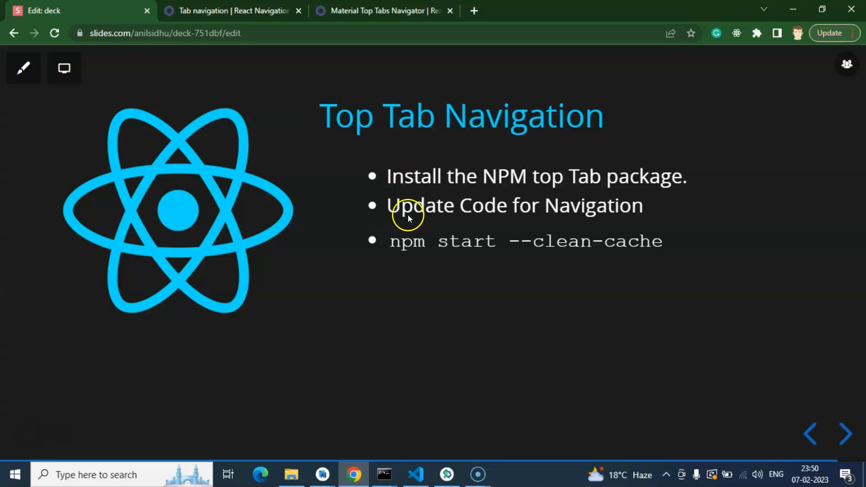
pyautogui.moveTo(462, 247)
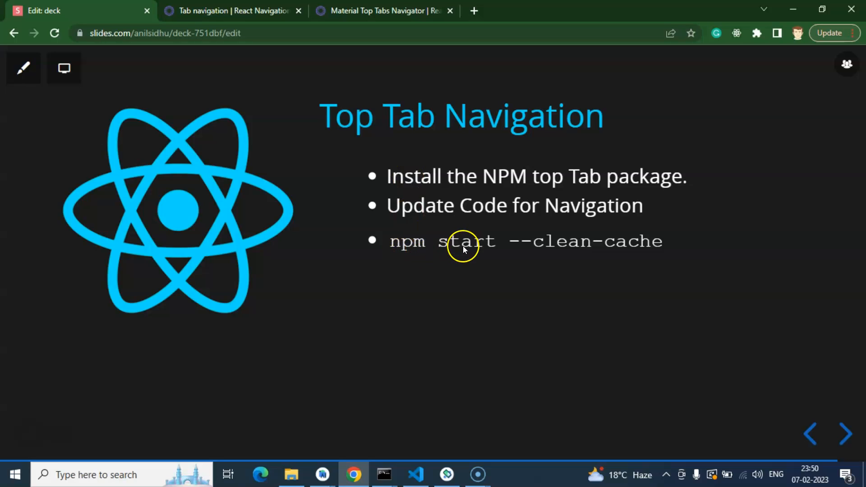
pyautogui.moveTo(549, 248)
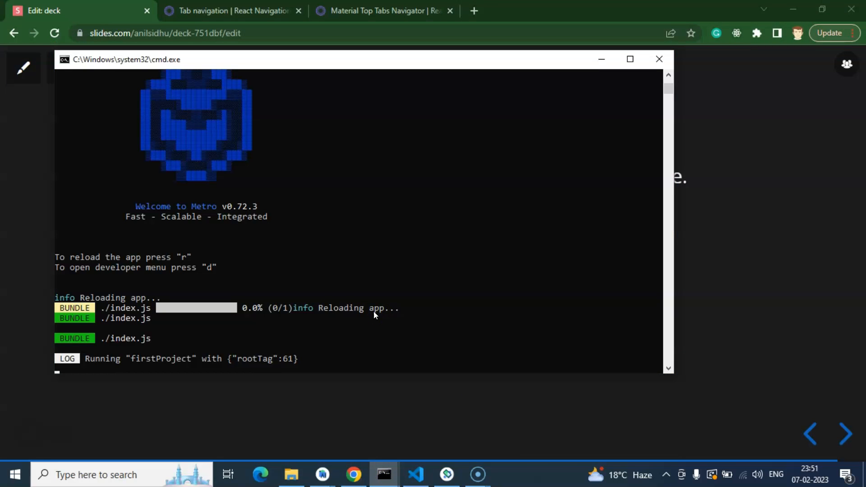
pyautogui.press('ctrl+c')
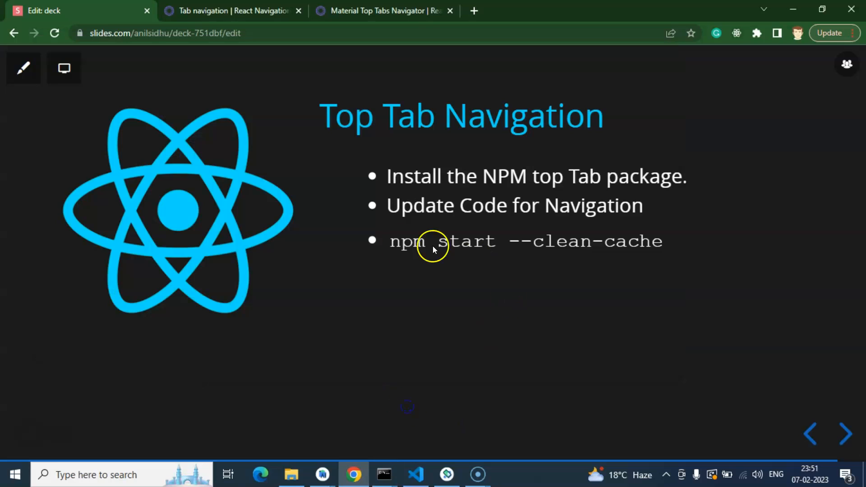
pyautogui.moveTo(497, 264)
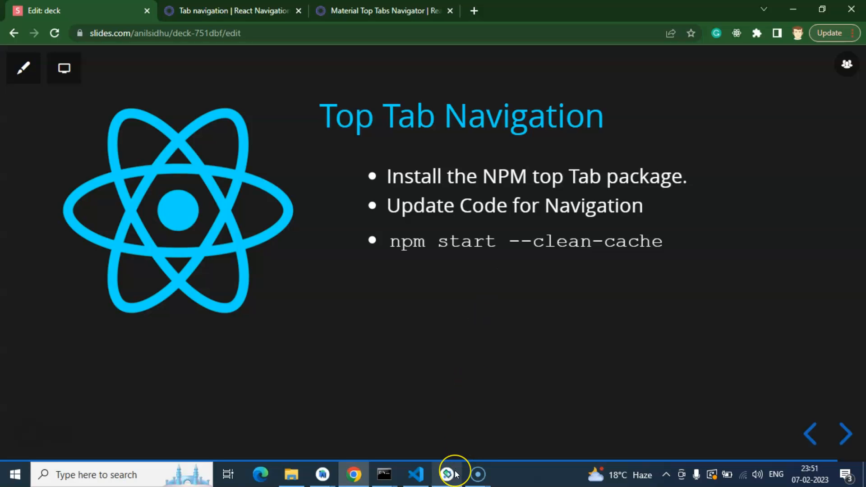
pyautogui.click(384, 473)
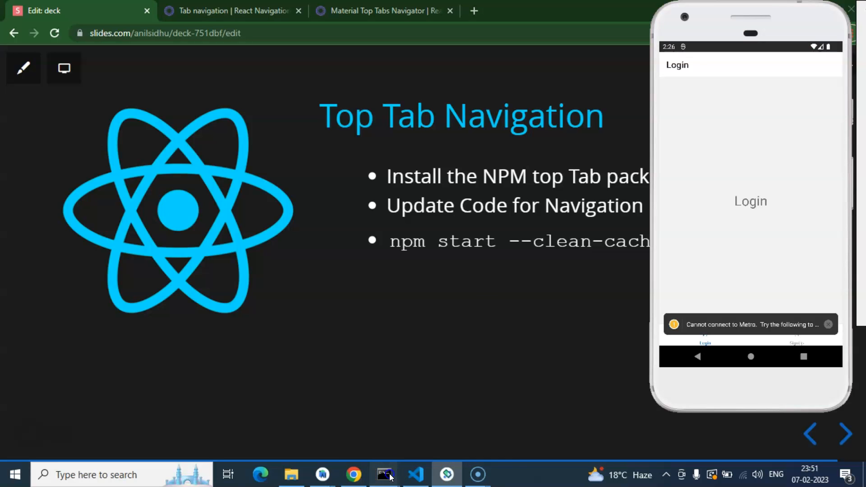
pyautogui.click(384, 474)
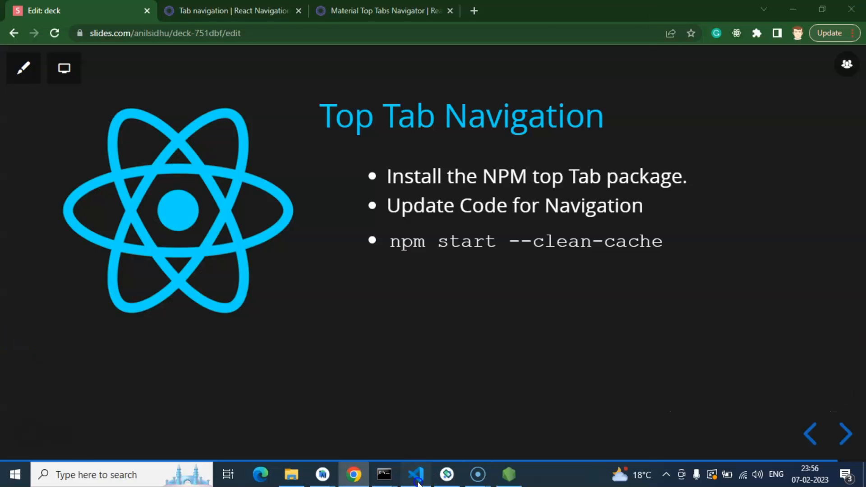
pyautogui.click(414, 474)
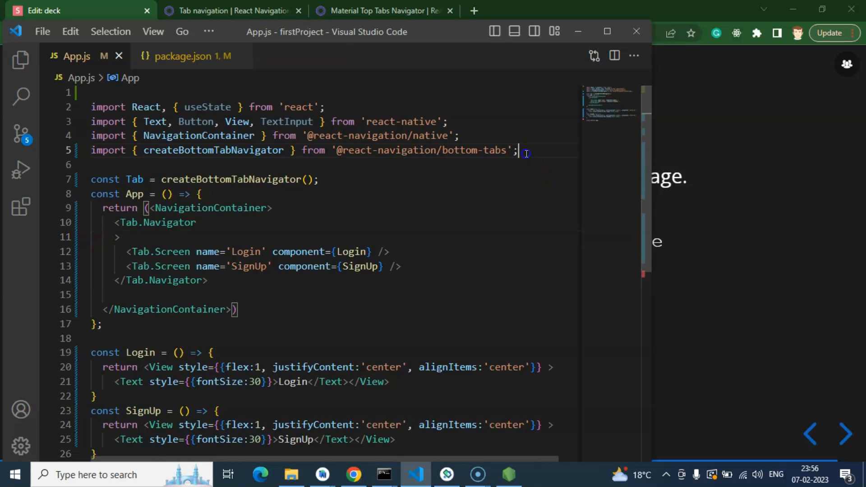
pyautogui.write('import {')
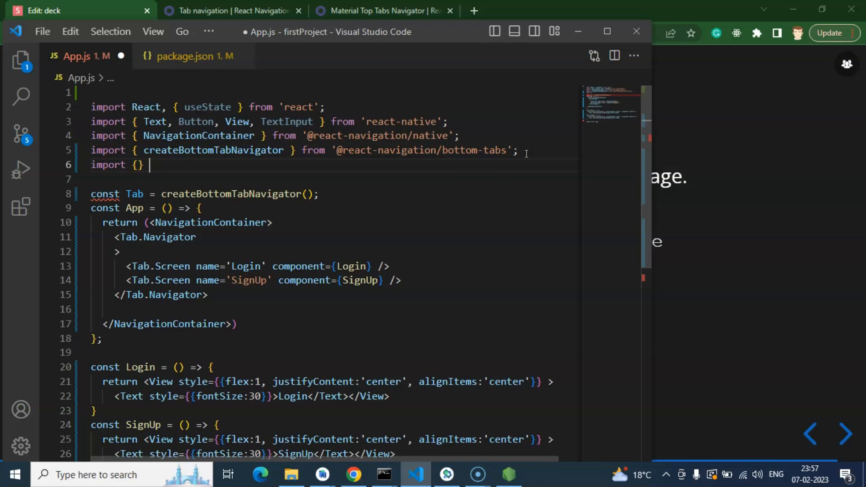
pyautogui.write("from ''")
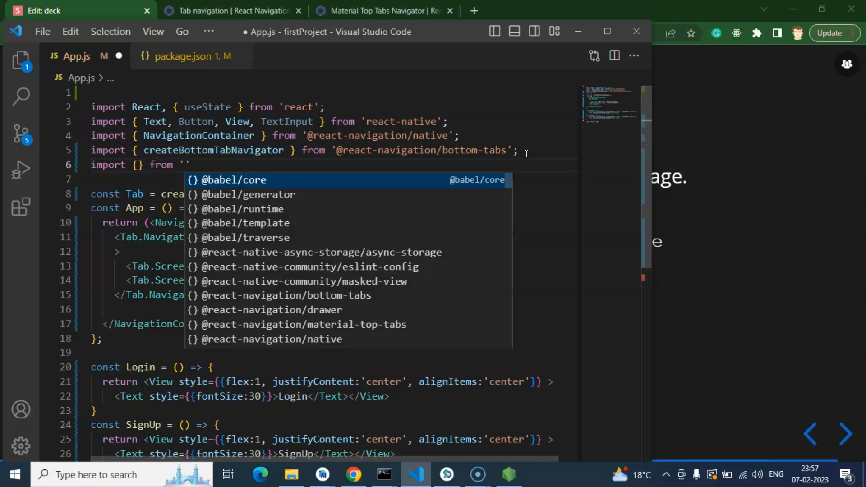
pyautogui.write('@react')
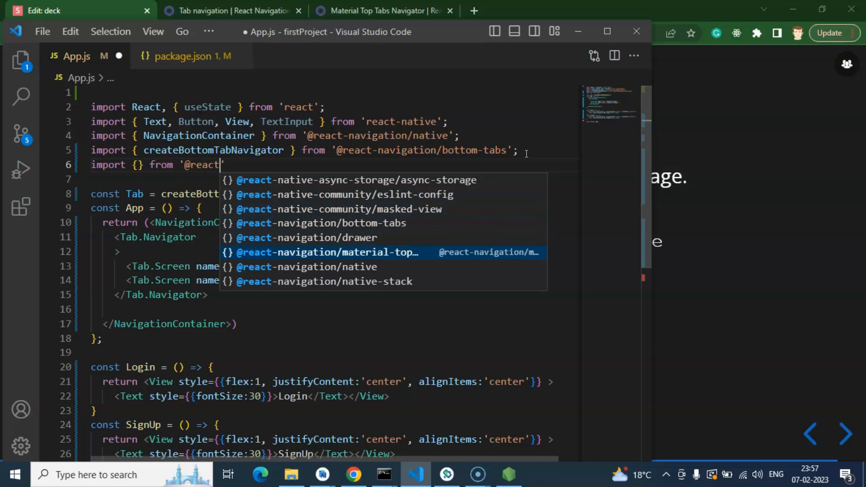
pyautogui.click(327, 252)
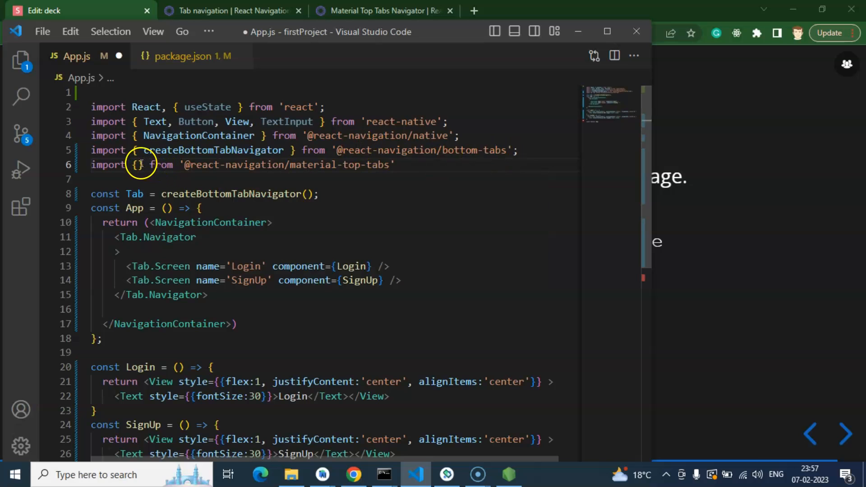
# Use createMaterialTopTabNavigator for Tab and comment out the bottom-tabs import with Ctrl+/.
pyautogui.write('createMaterialTopTabNavigator')
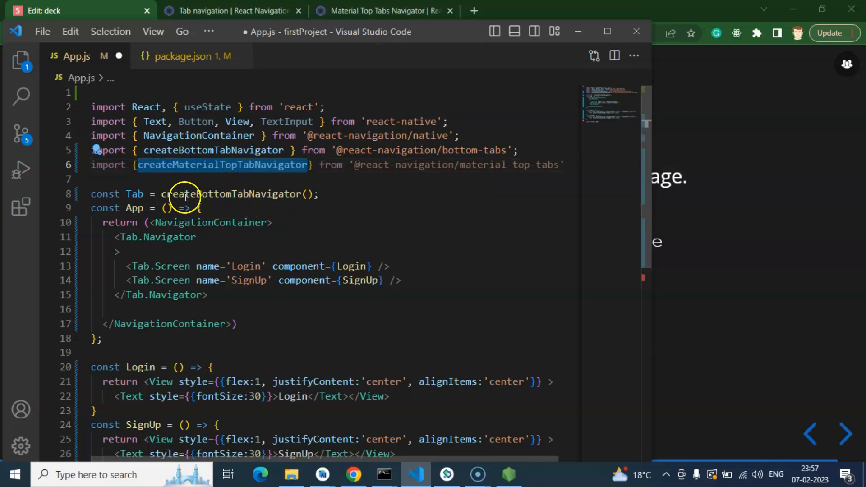
pyautogui.write('createMaterialTopTabNavigator')
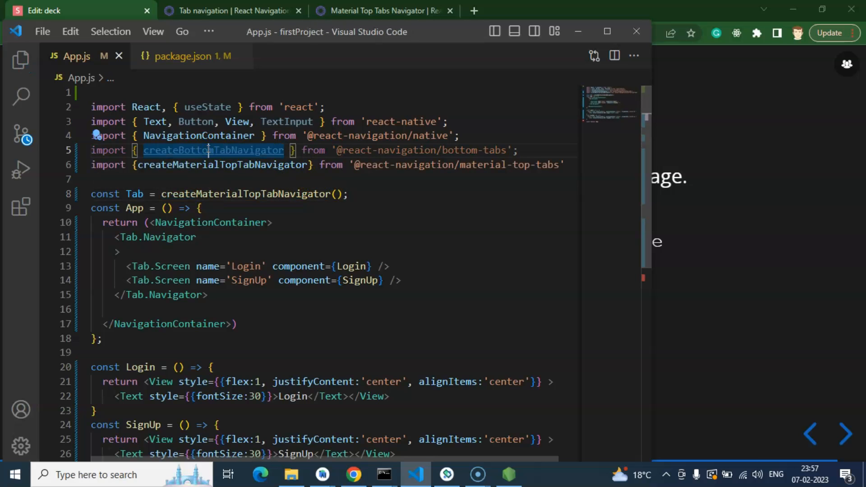
pyautogui.press('ctrl+/')
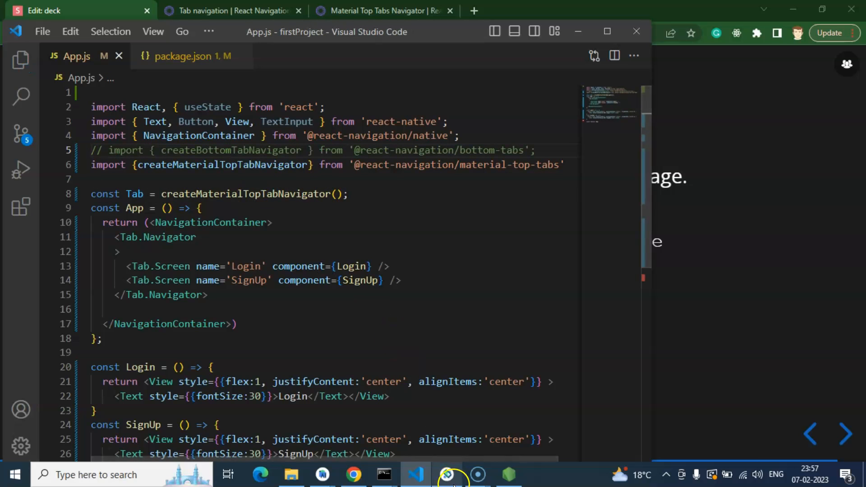
# View the reloaded emulator app with Login and SignUp tabs across the top.
pyautogui.click(446, 474)
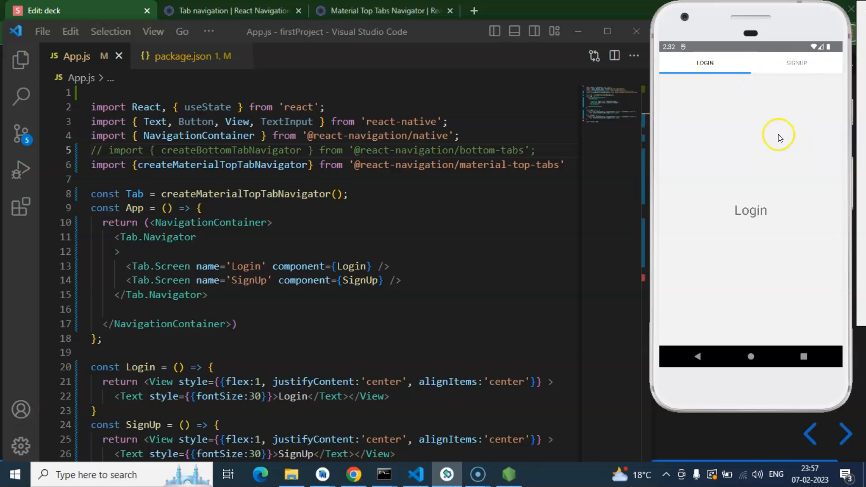
pyautogui.click(795, 62)
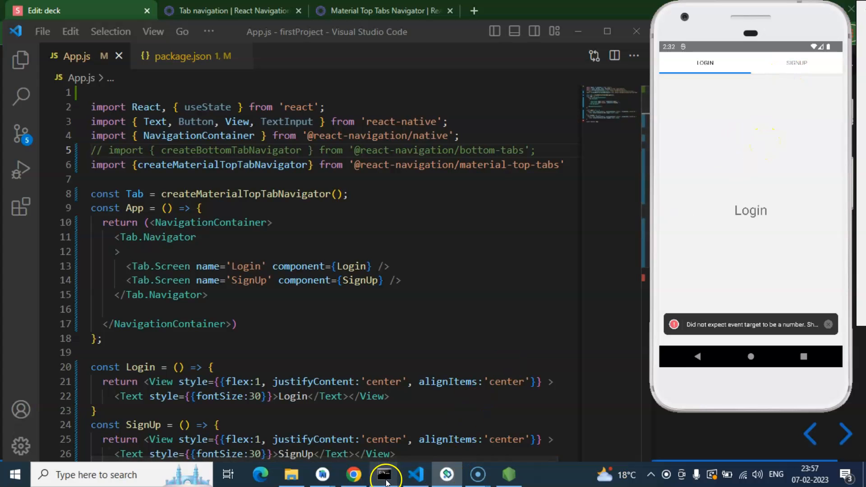
# Run npm start --clean-cache in the Metro window, which fails with EADDRINUSE on port 8081.
pyautogui.click(383, 473)
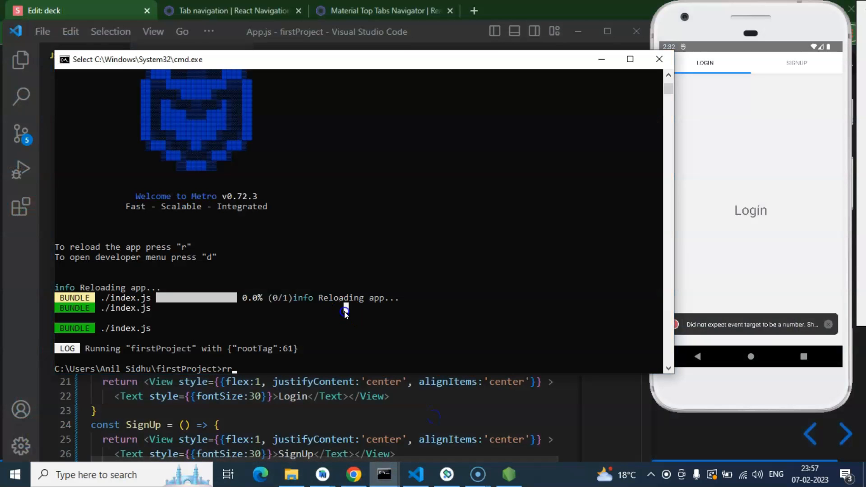
pyautogui.write('npm start --clean-cache')
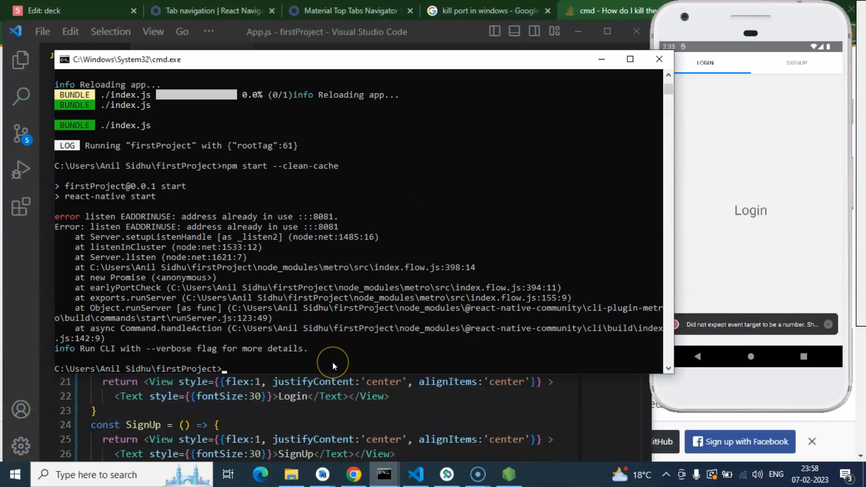
pyautogui.moveTo(254, 361)
pyautogui.write('netstat -ano | findstr :')
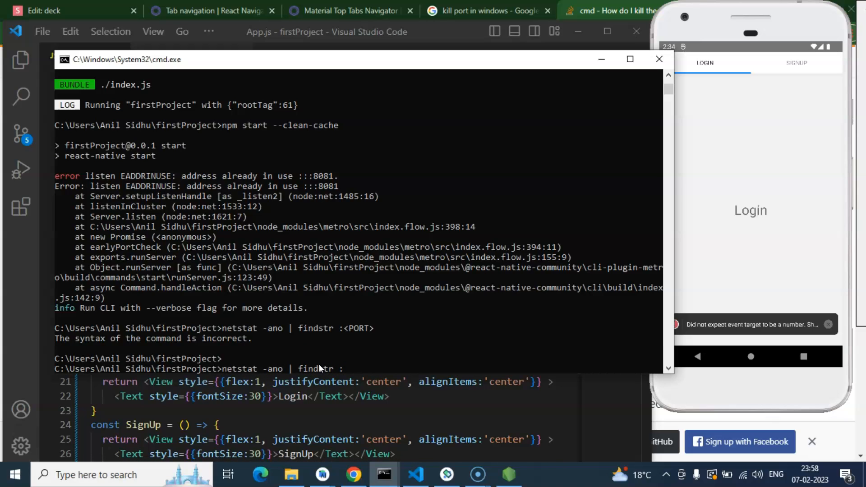
# Run netstat -ano | findstr :8081 to find PID 8580 listening on the port.
pyautogui.write('8081')
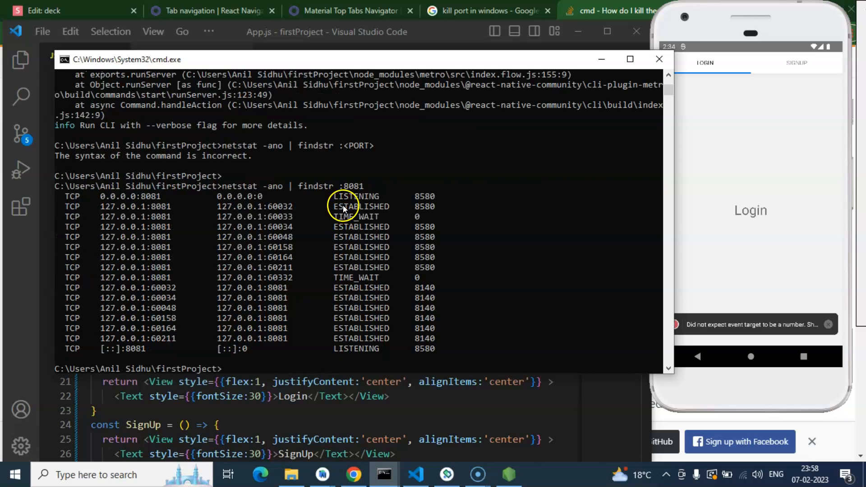
pyautogui.moveTo(387, 216)
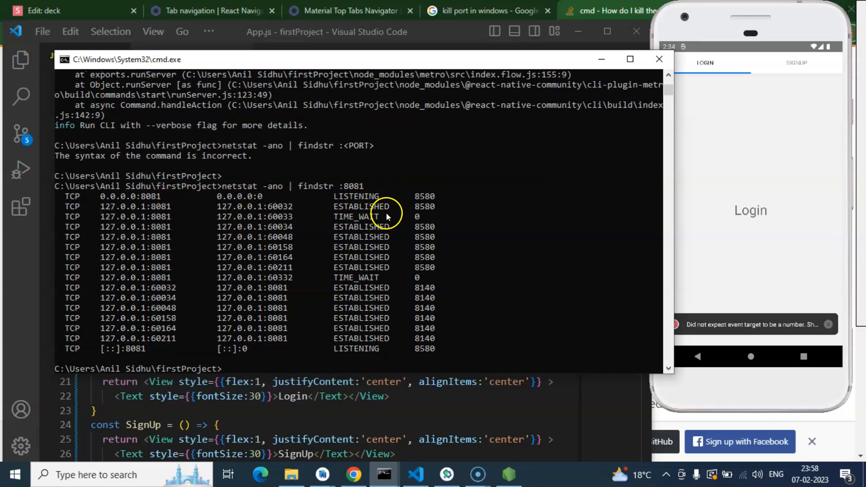
pyautogui.moveTo(420, 210)
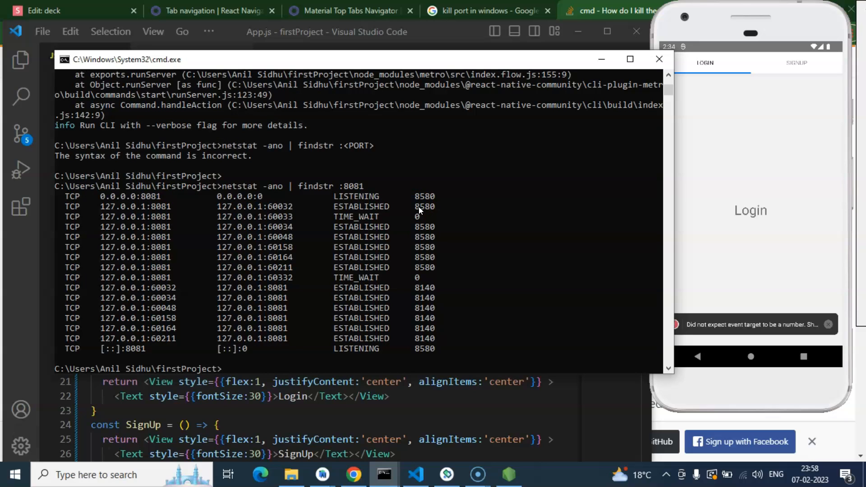
pyautogui.moveTo(434, 211)
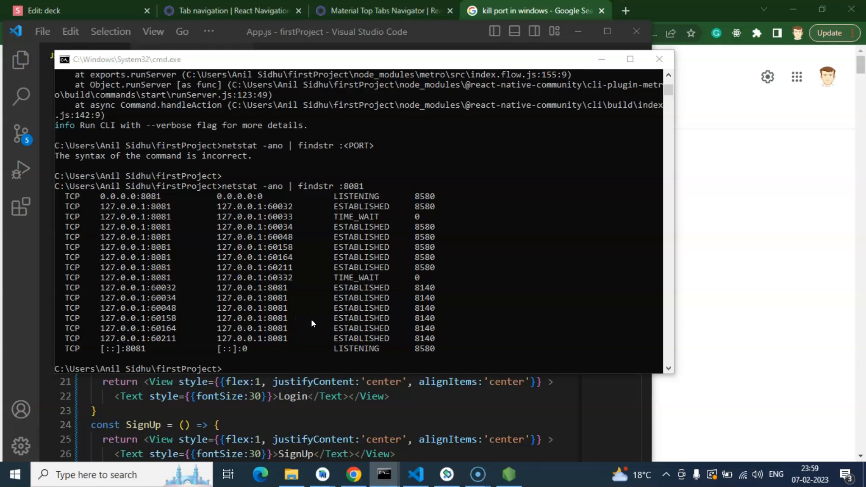
# Force-kill PID 8580 with taskkill /PID 8580 /F, then rerun npm start --clean-cache.
pyautogui.write('tas')
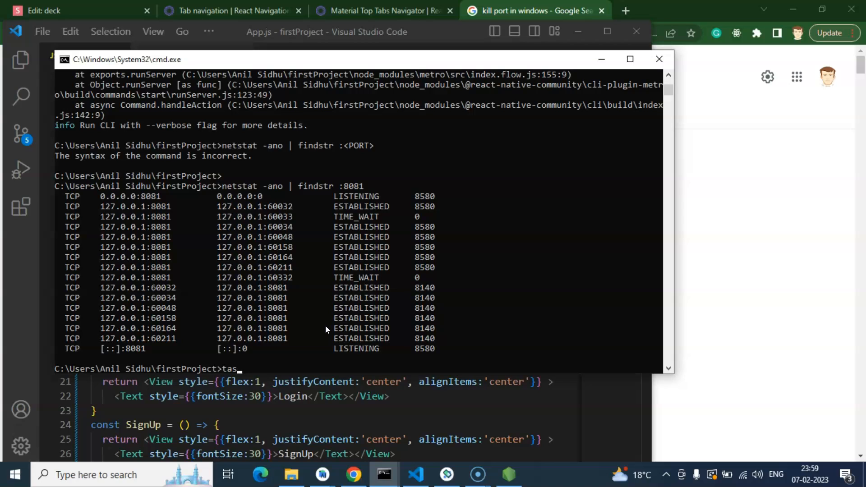
pyautogui.write('k')
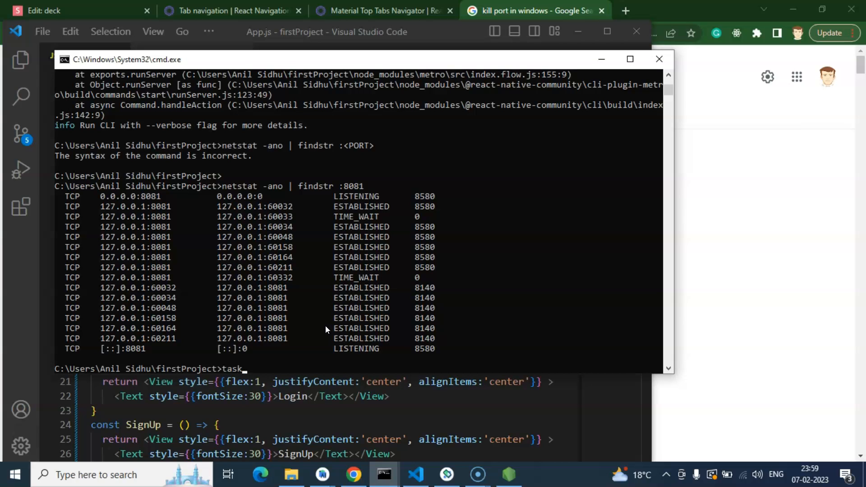
pyautogui.write('kill')
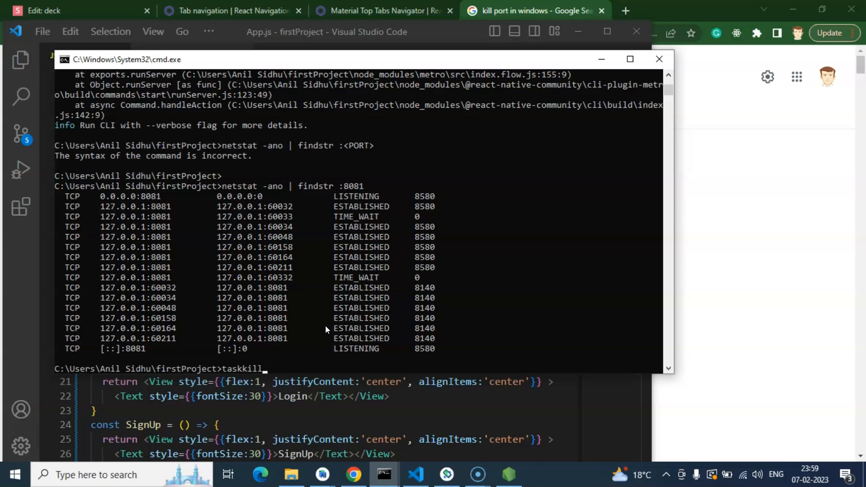
pyautogui.write('/')
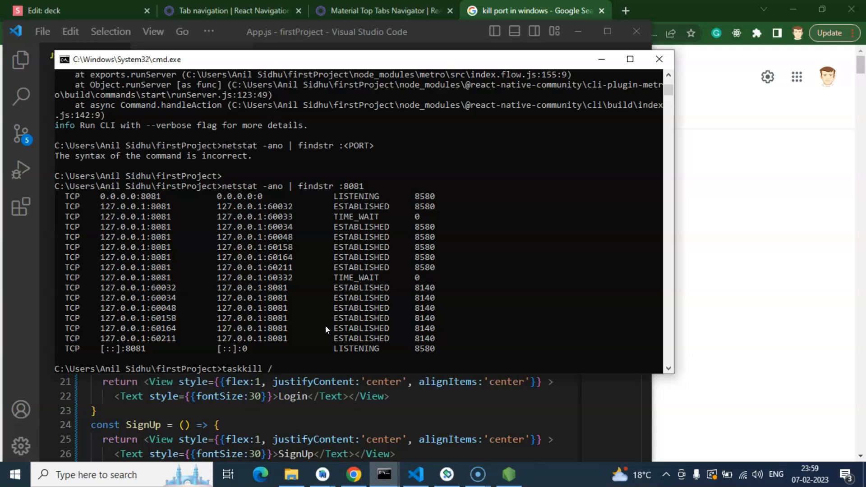
pyautogui.write('PID')
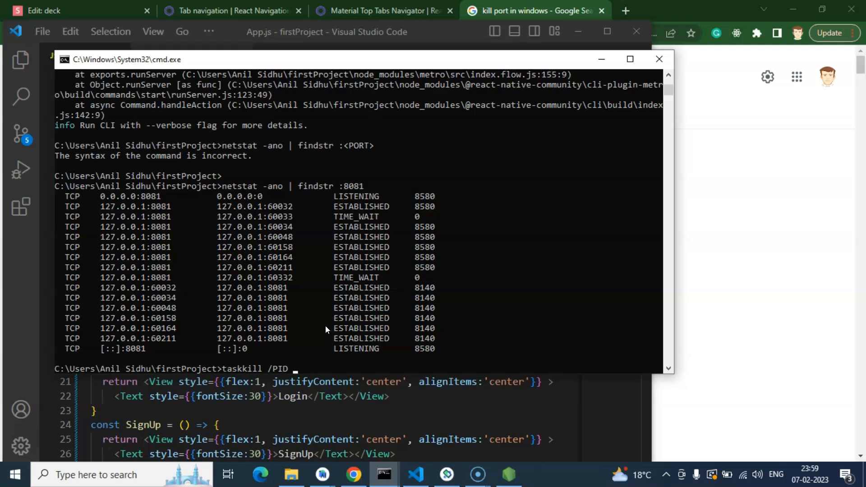
pyautogui.write('8580 / F')
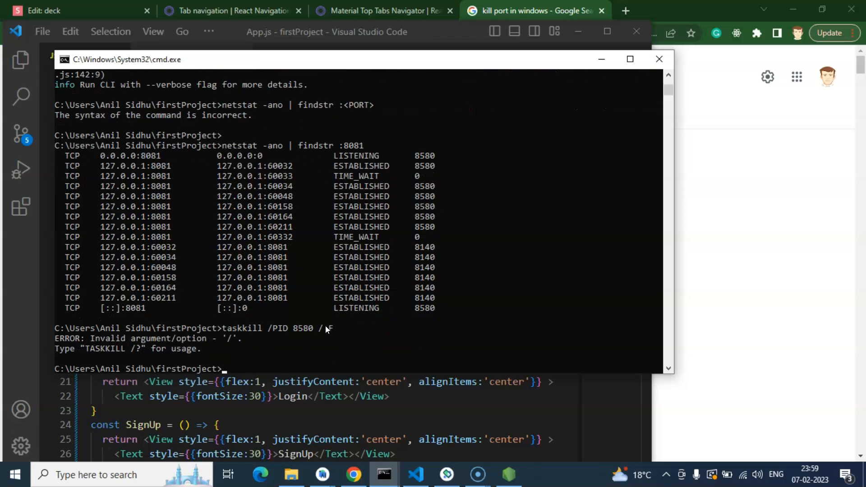
pyautogui.write('taskkill /PID 8580 / F')
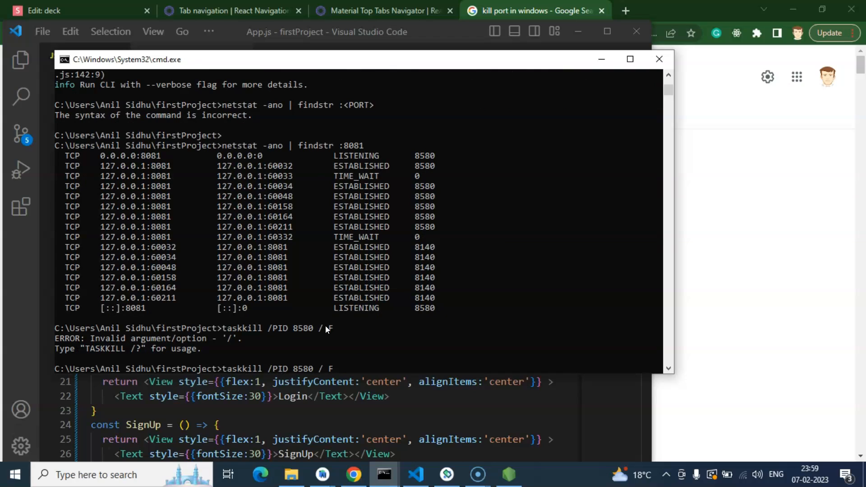
pyautogui.moveTo(329, 343)
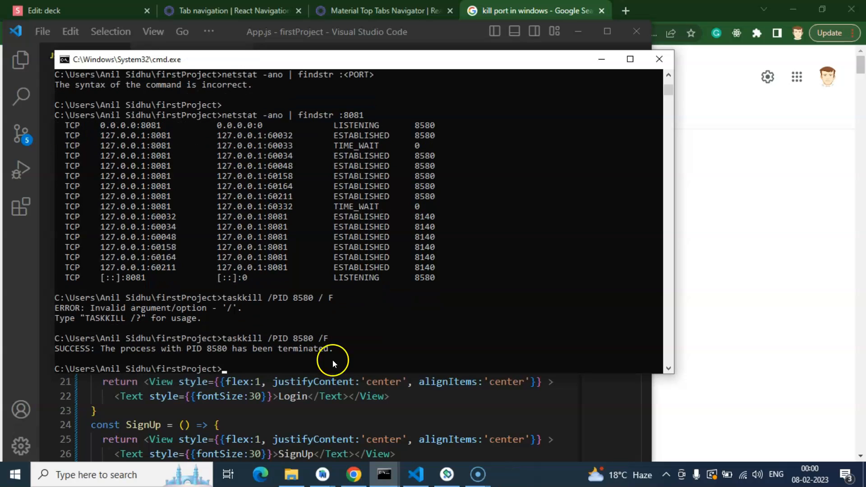
pyautogui.write('taskkill /PID 8580 /F')
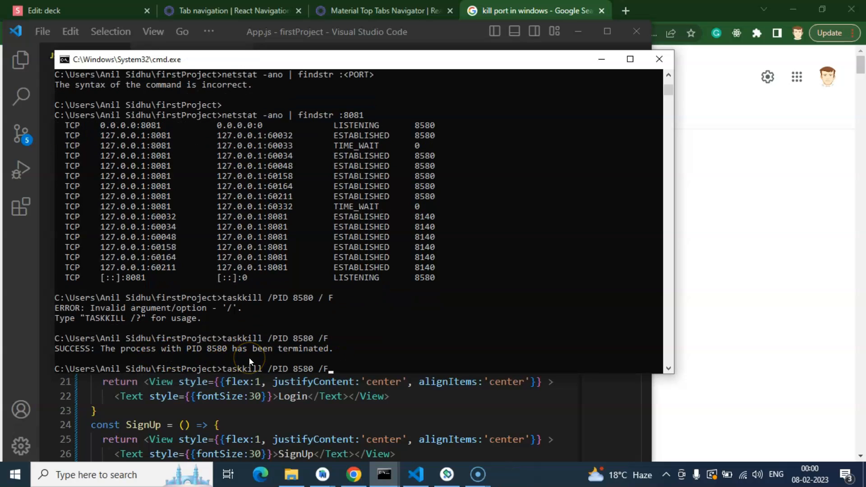
pyautogui.write('netstat -ano | findstr :<PORT>')
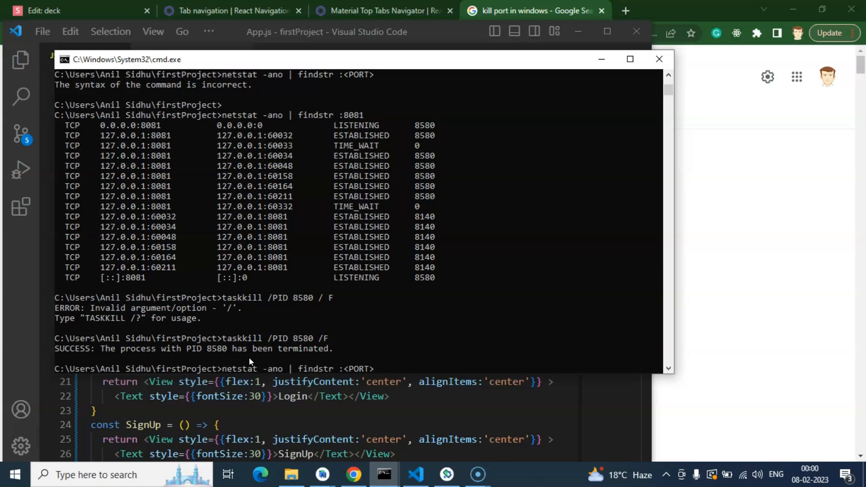
pyautogui.write('npm start --clean-cache')
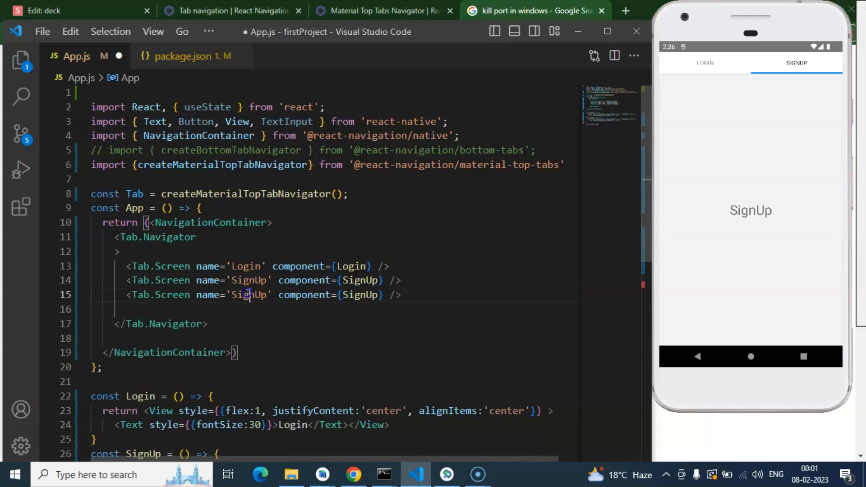
# Change the third screen's name from 'SignUp' to 'Other', fixing the 'oTHER' casing, and save.
pyautogui.write('oTHER')
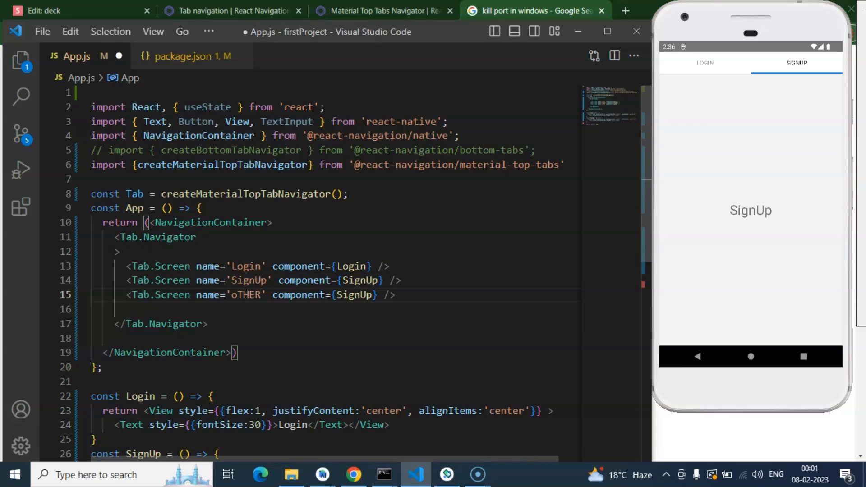
pyautogui.doubleClick(245, 295)
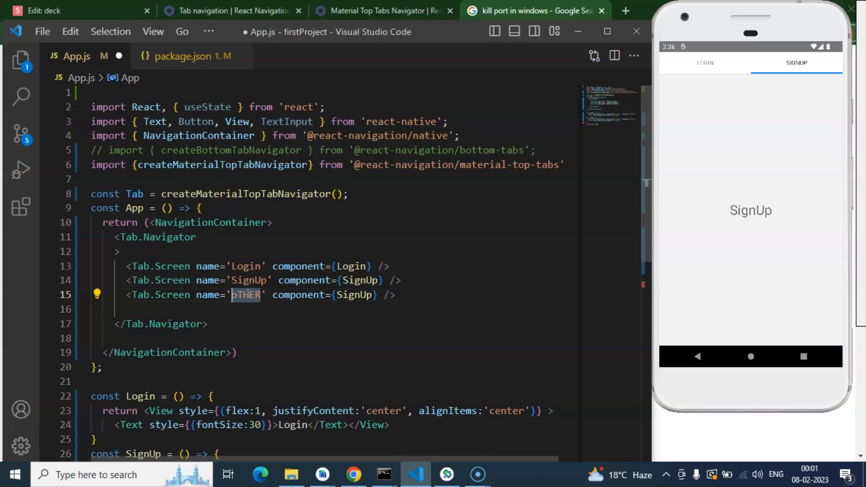
pyautogui.write('Other')
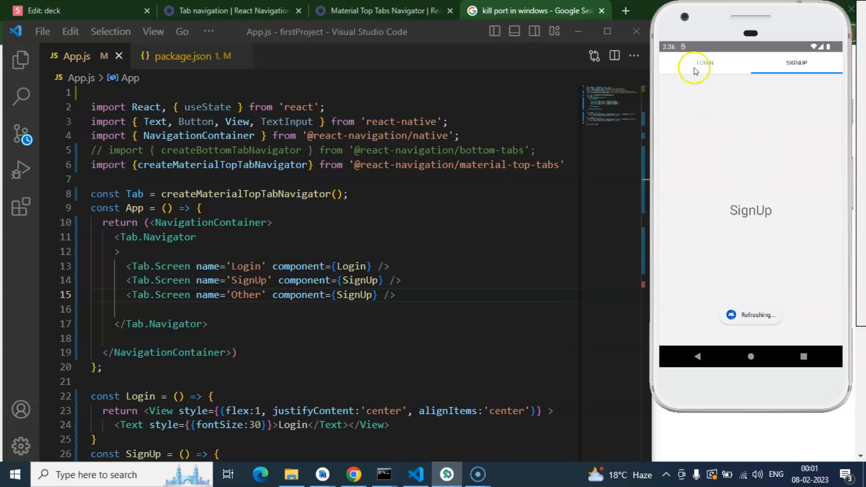
pyautogui.click(704, 63)
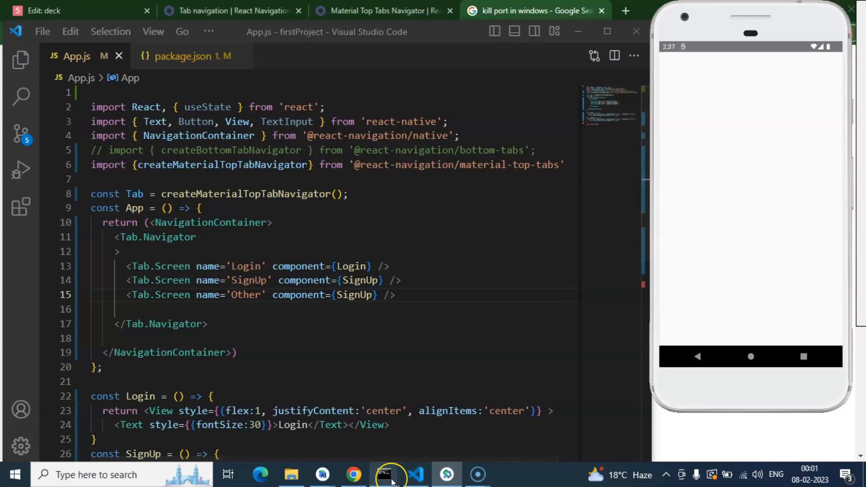
# Watch Metro reload, then switch between the SignUp and Login tabs in the emulator.
pyautogui.click(384, 474)
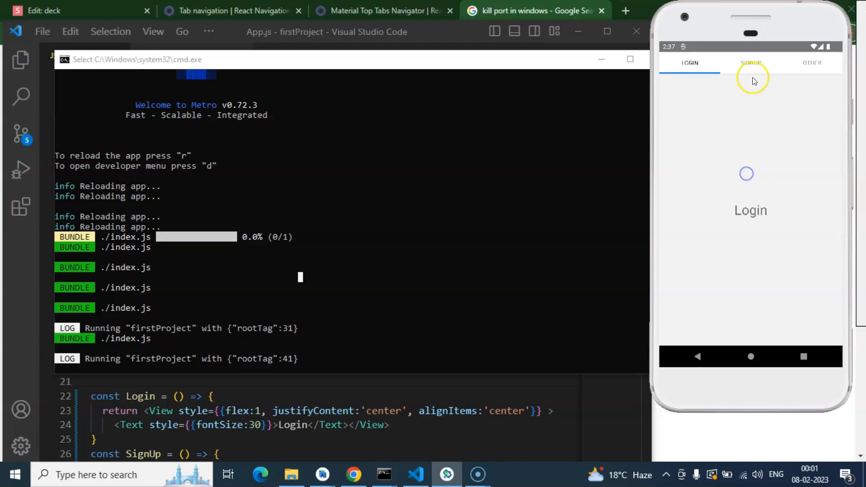
pyautogui.click(750, 62)
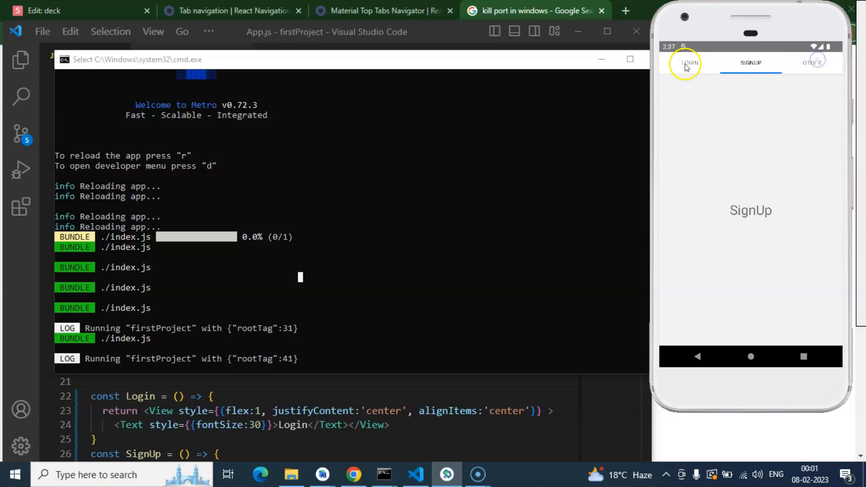
pyautogui.click(689, 62)
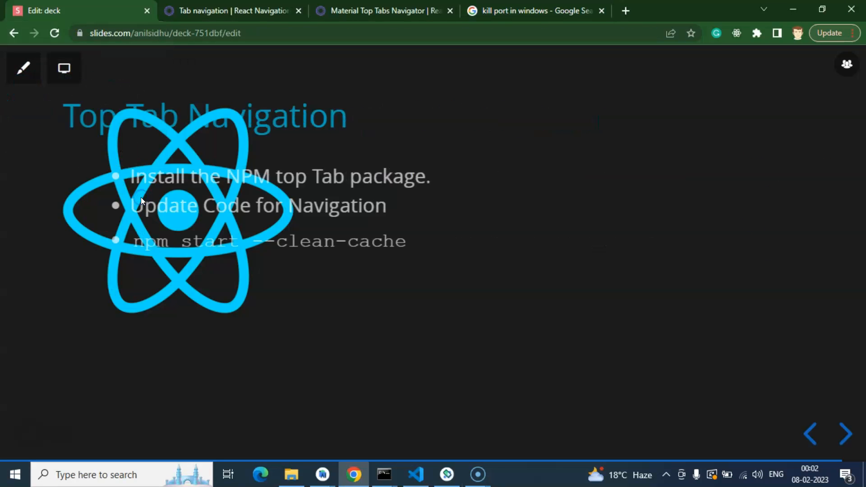
# Advance the Slides.com deck to the closing slide asking viewers to like, subscribe and comment.
pyautogui.click(844, 434)
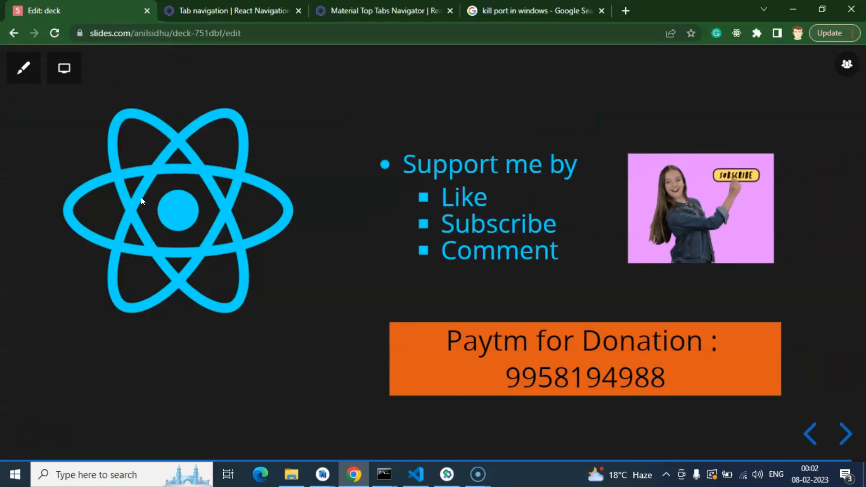